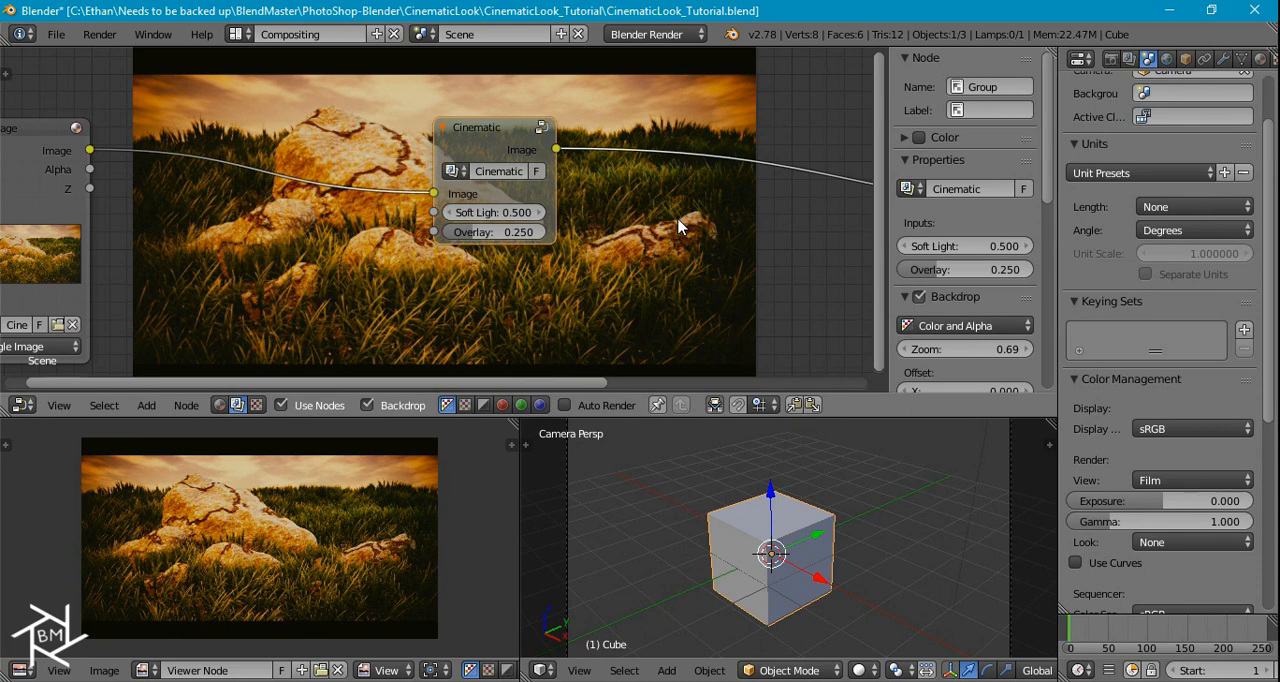
mouse_move(498, 172)
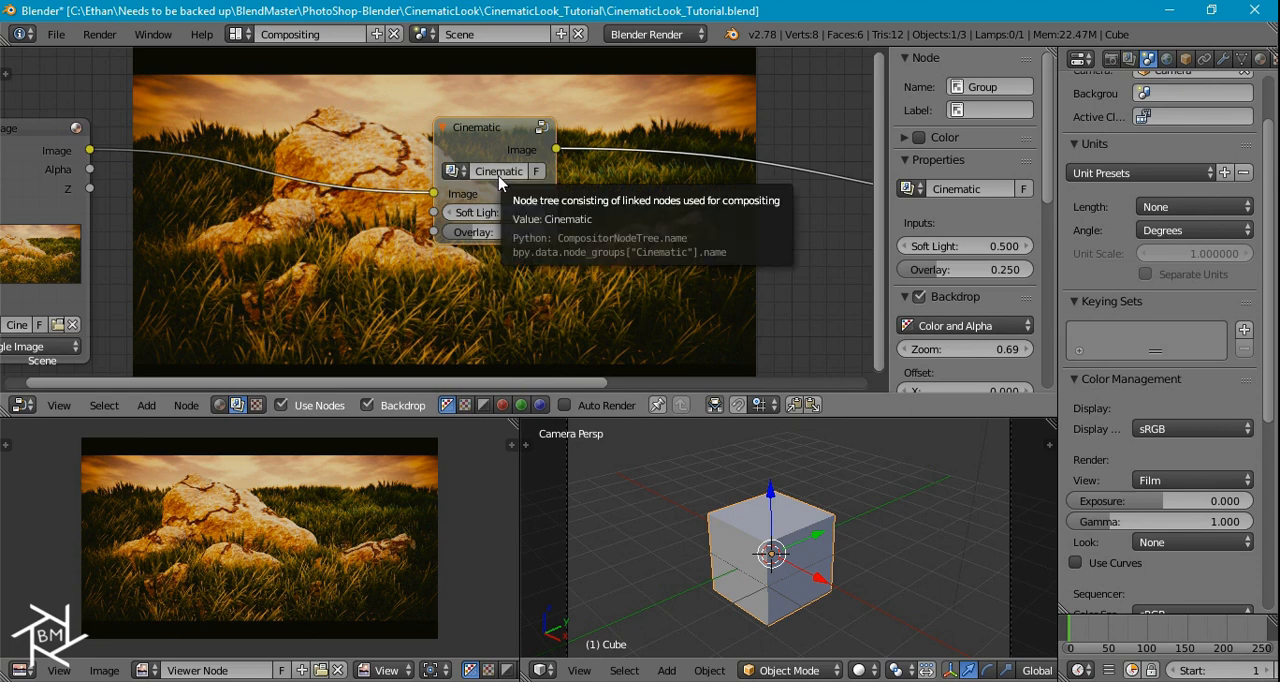
mouse_move(584, 240)
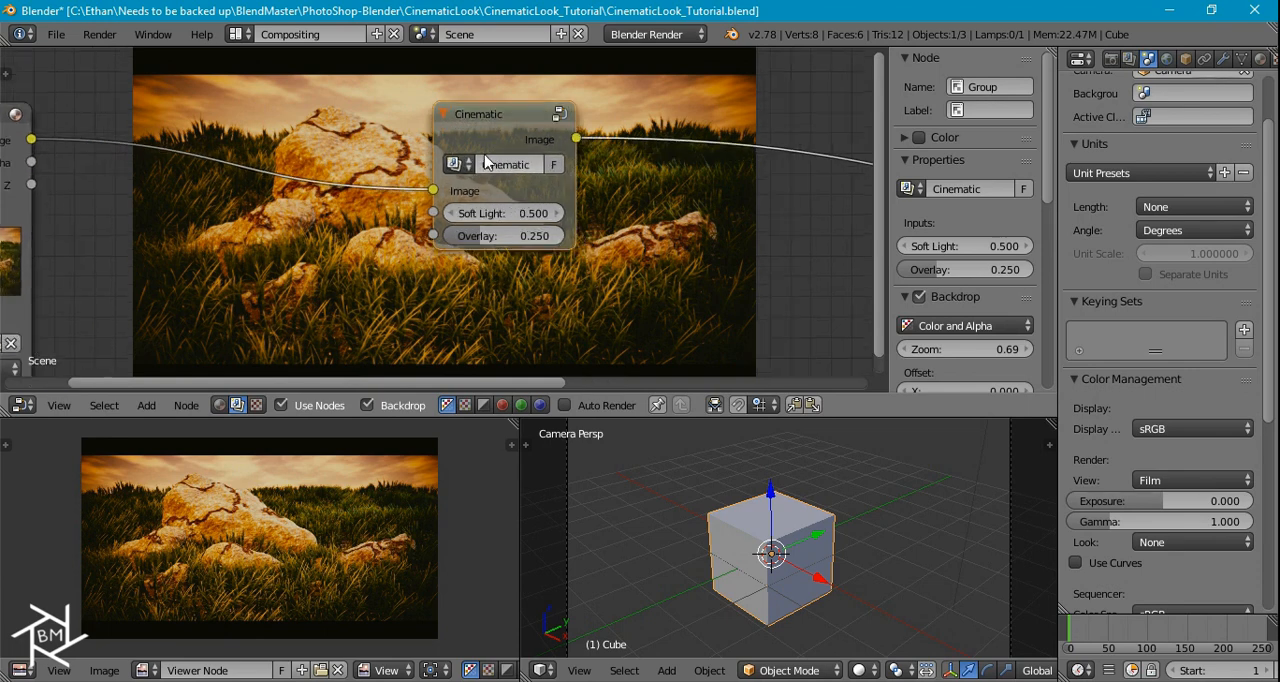
- Reload Blender's startup file to get a clean default scene
left_click(56, 34)
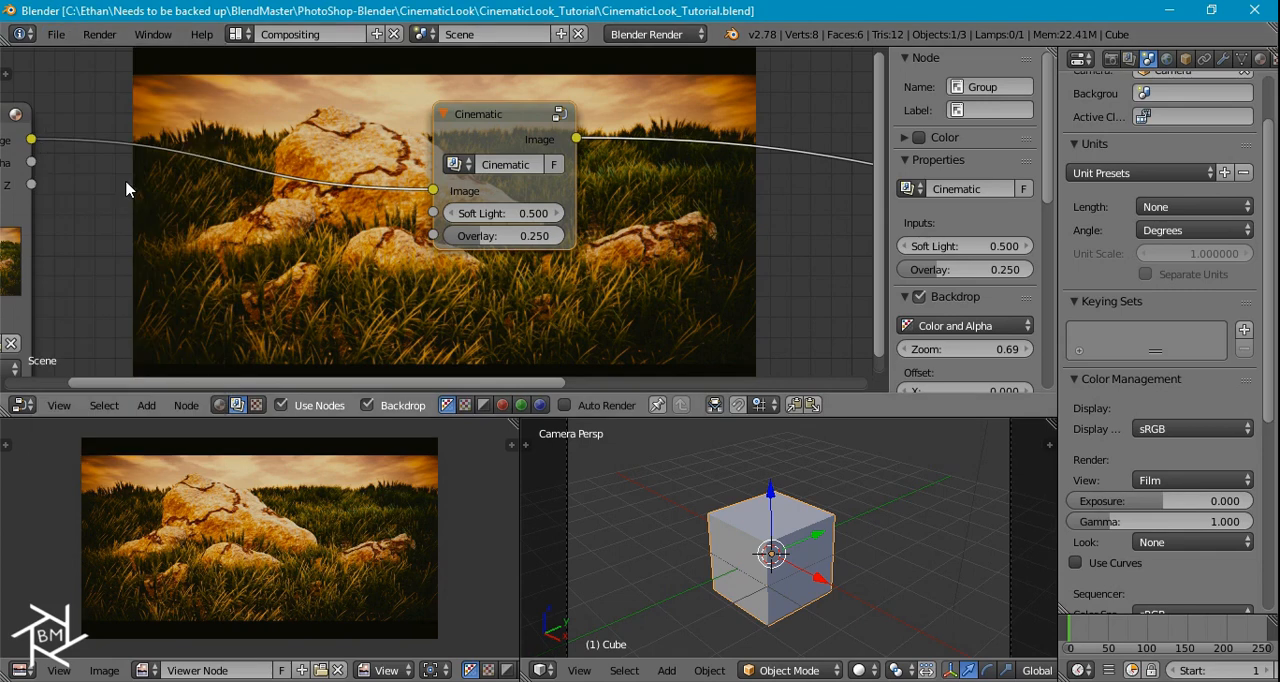
left_click(56, 32)
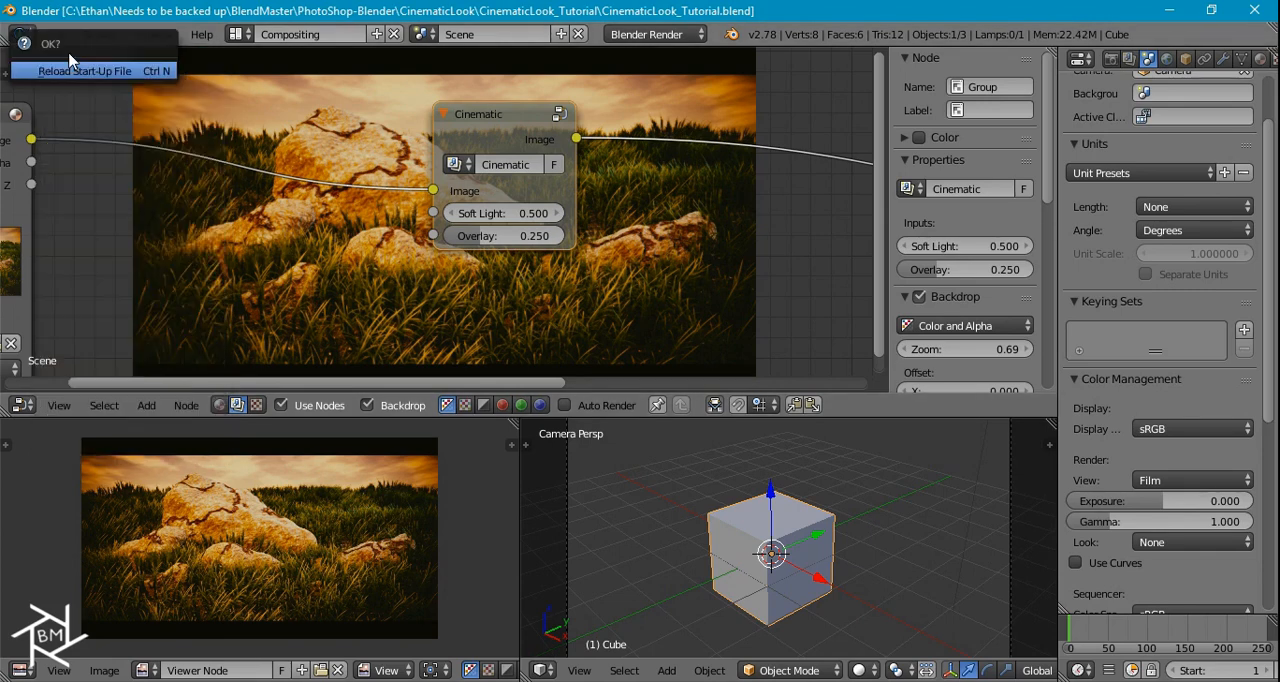
left_click(84, 70)
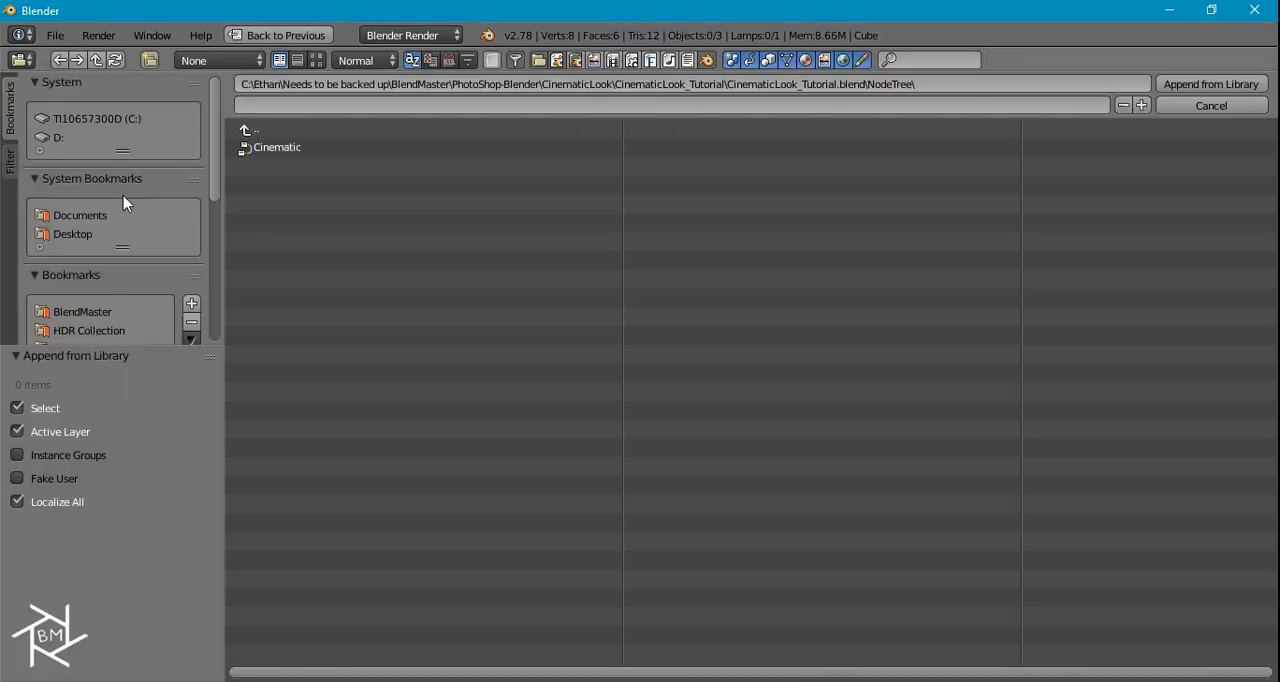
- Browse into CinematicLook_Tutorial.blend to append the Cinematic node group
left_click(108, 180)
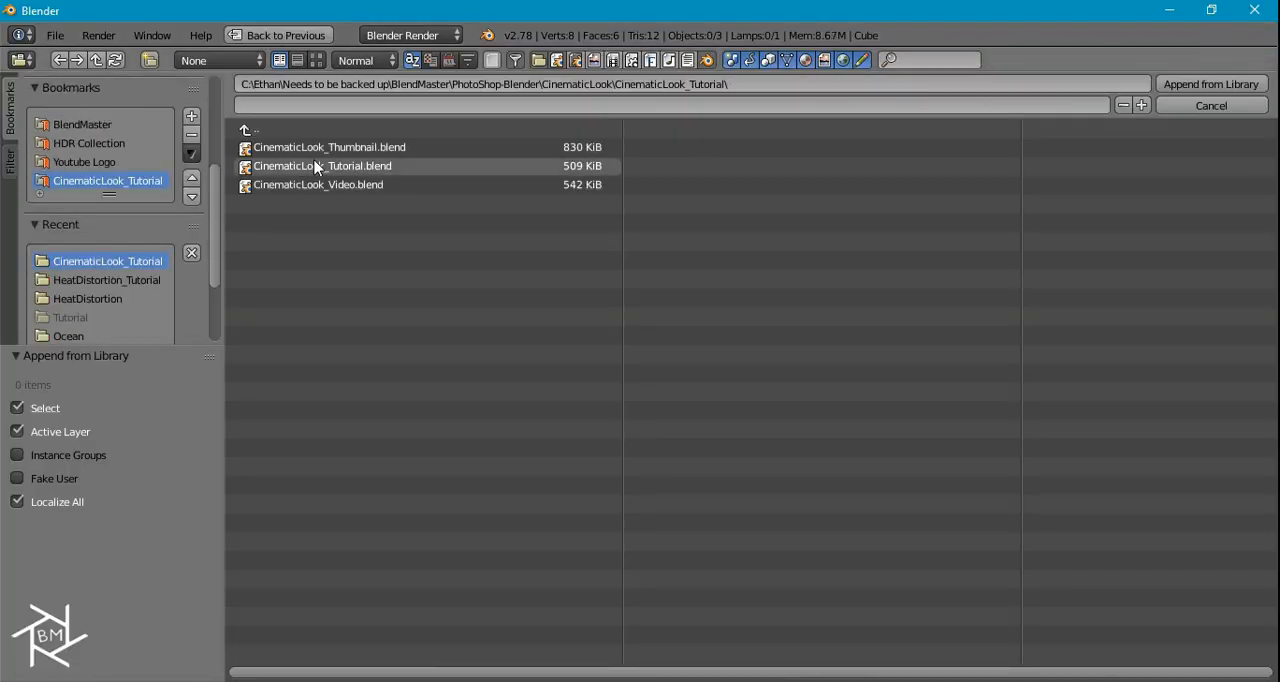
double_click(322, 166)
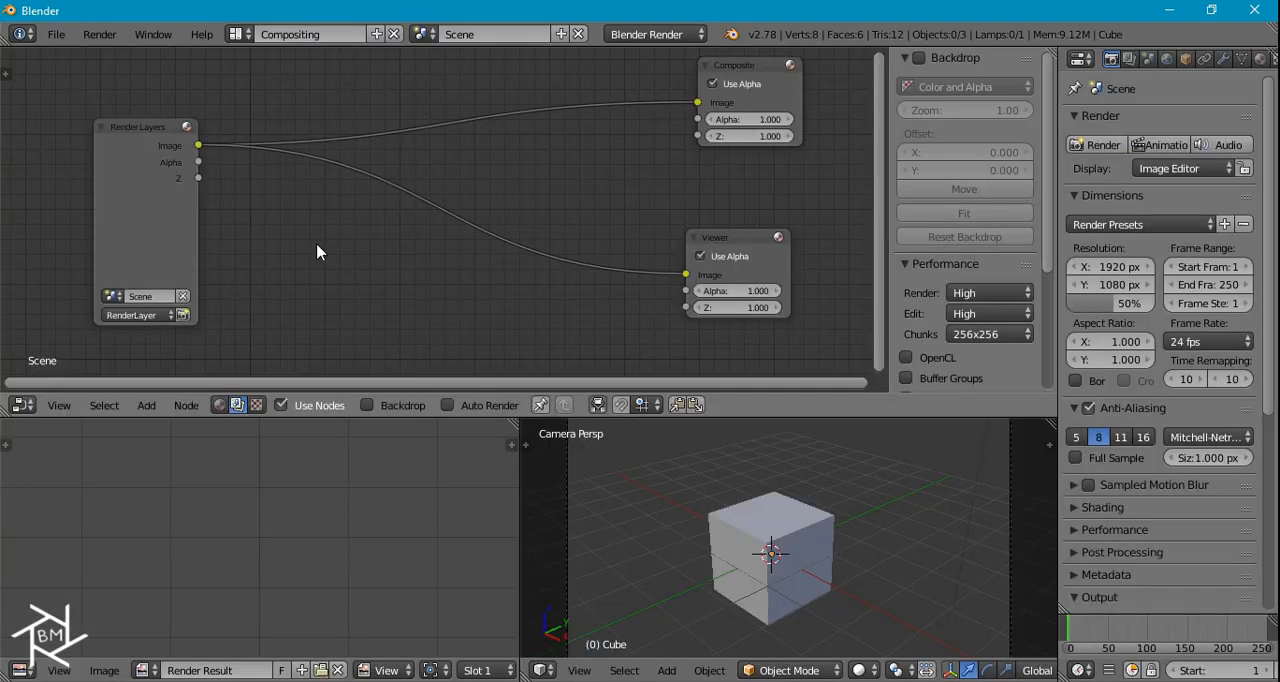
left_click(146, 404)
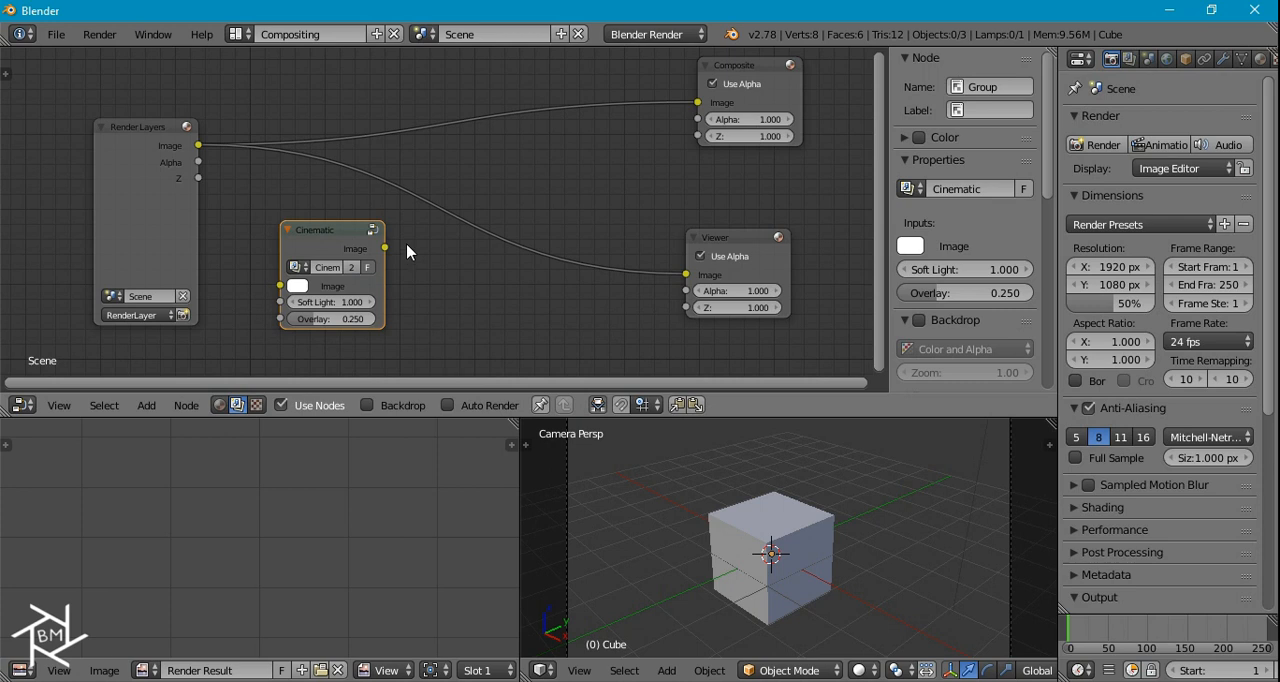
mouse_move(408, 250)
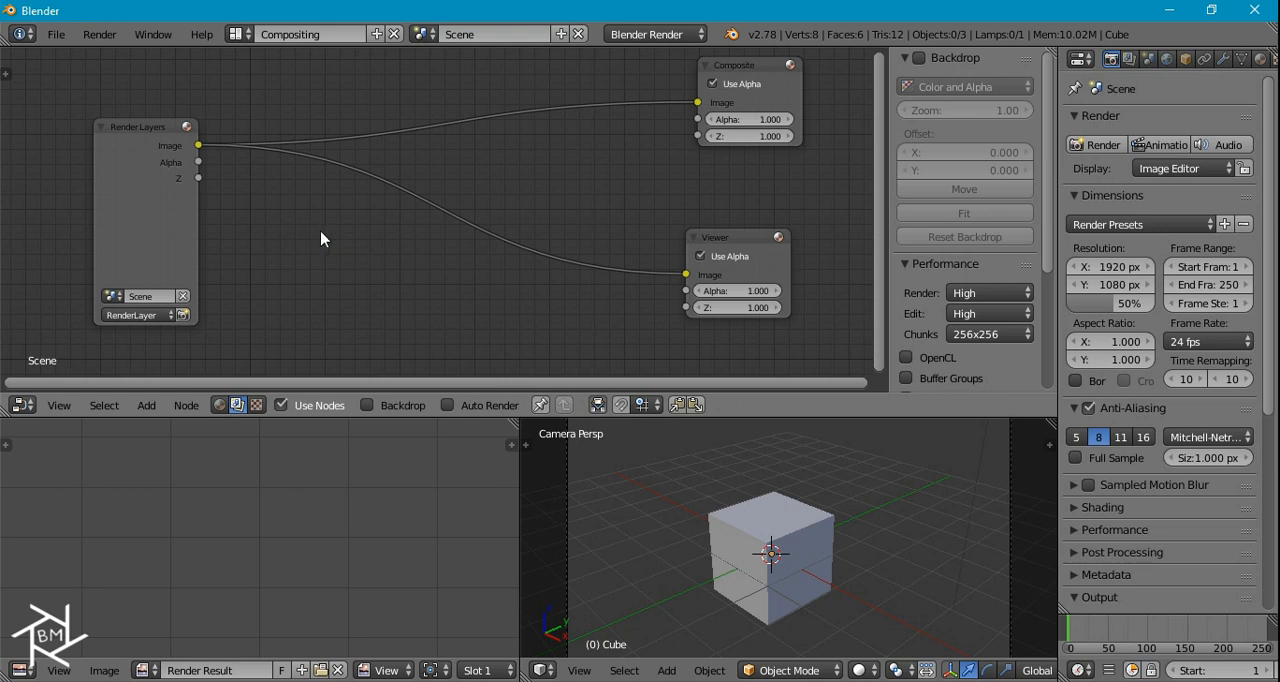
mouse_move(296, 178)
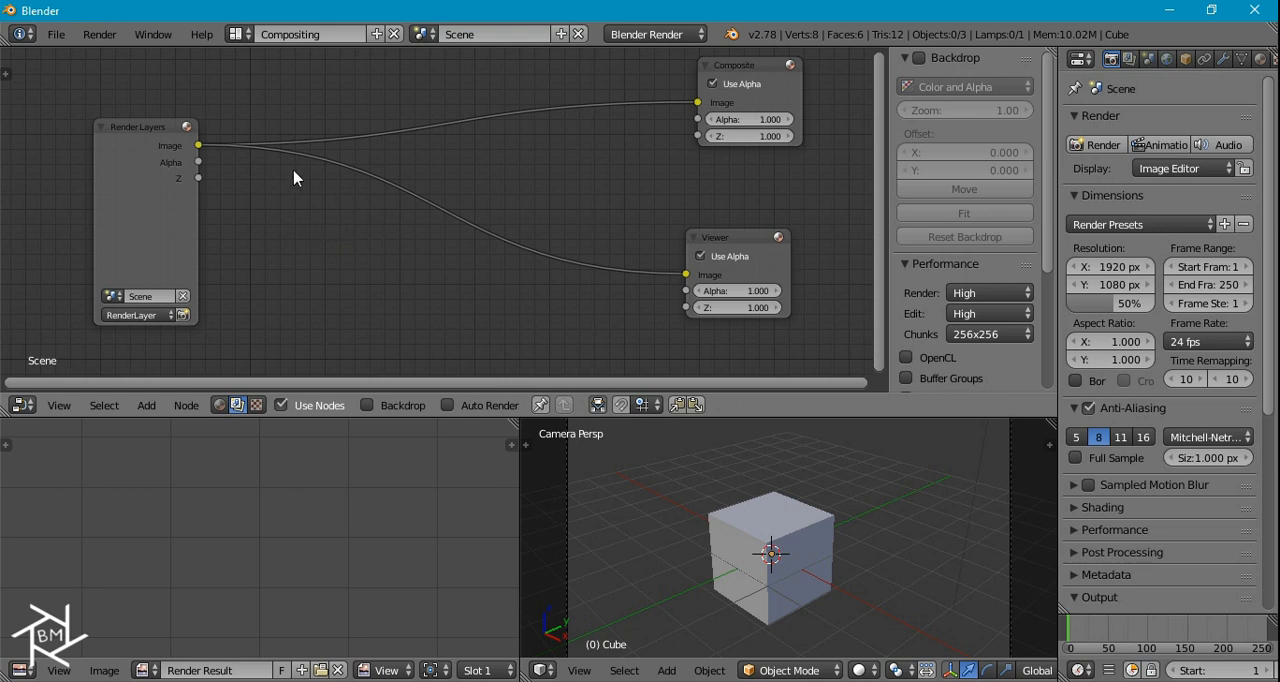
mouse_move(316, 192)
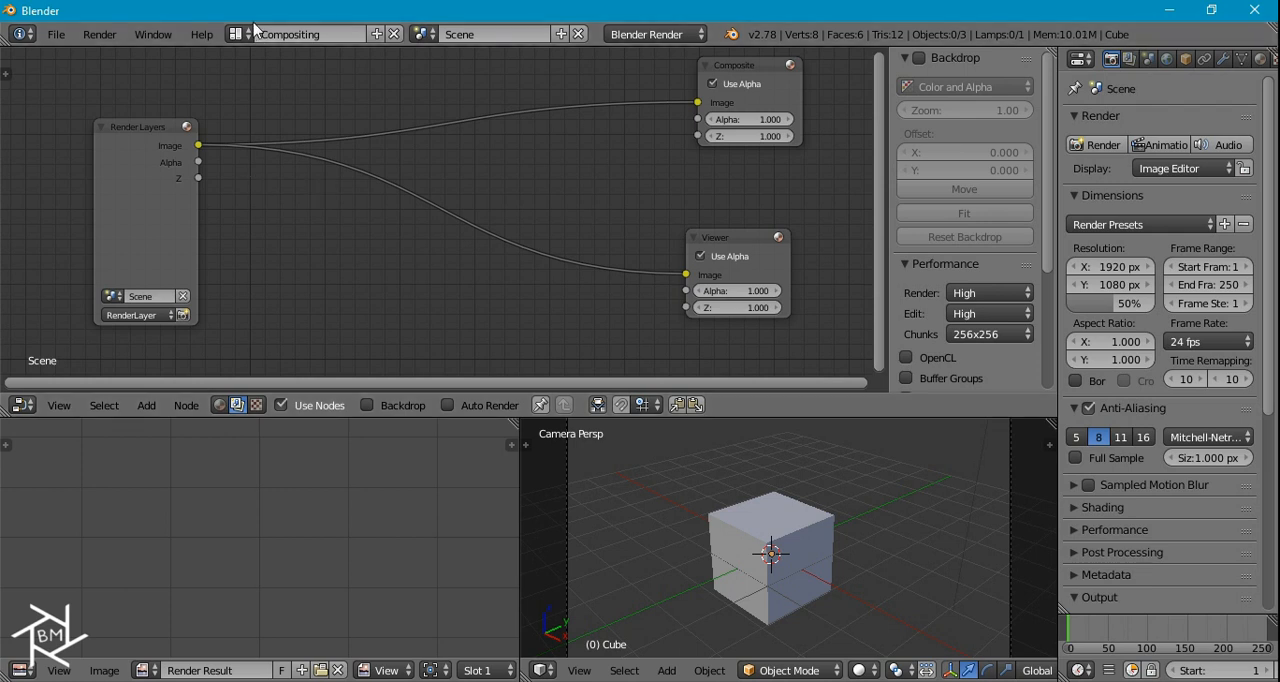
- Switch to the Default screen layout and save the setup as the startup file
left_click(310, 34)
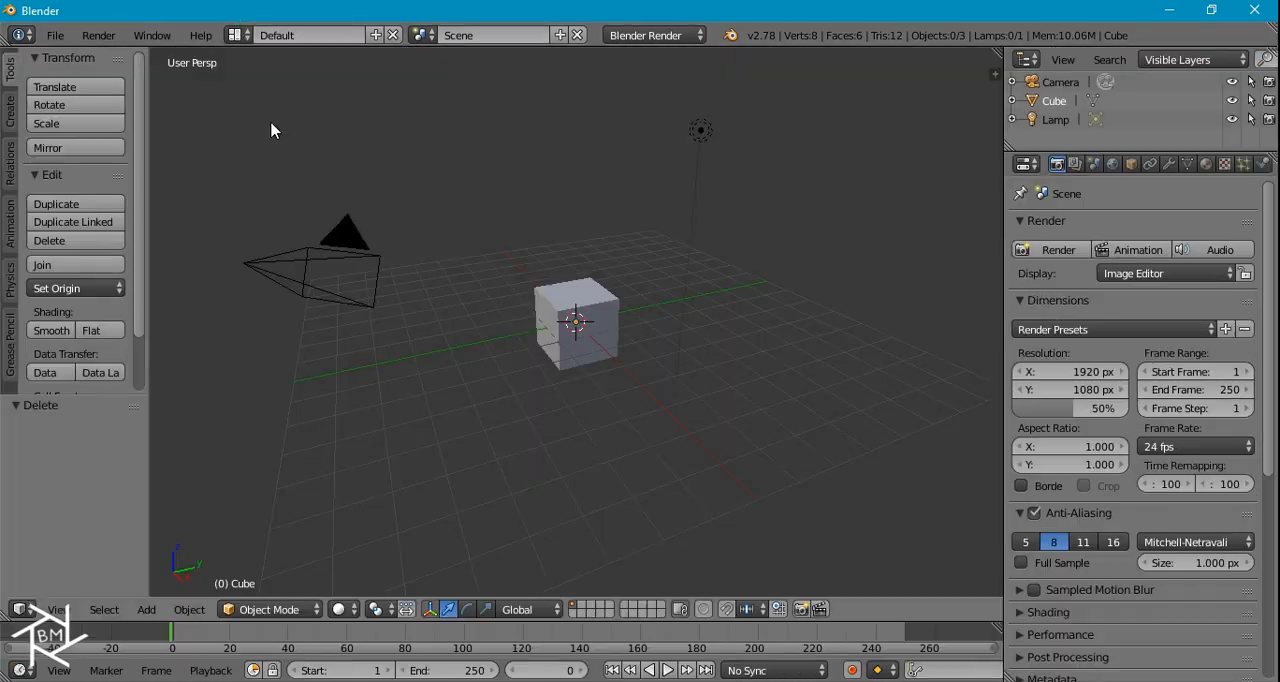
left_click(56, 36)
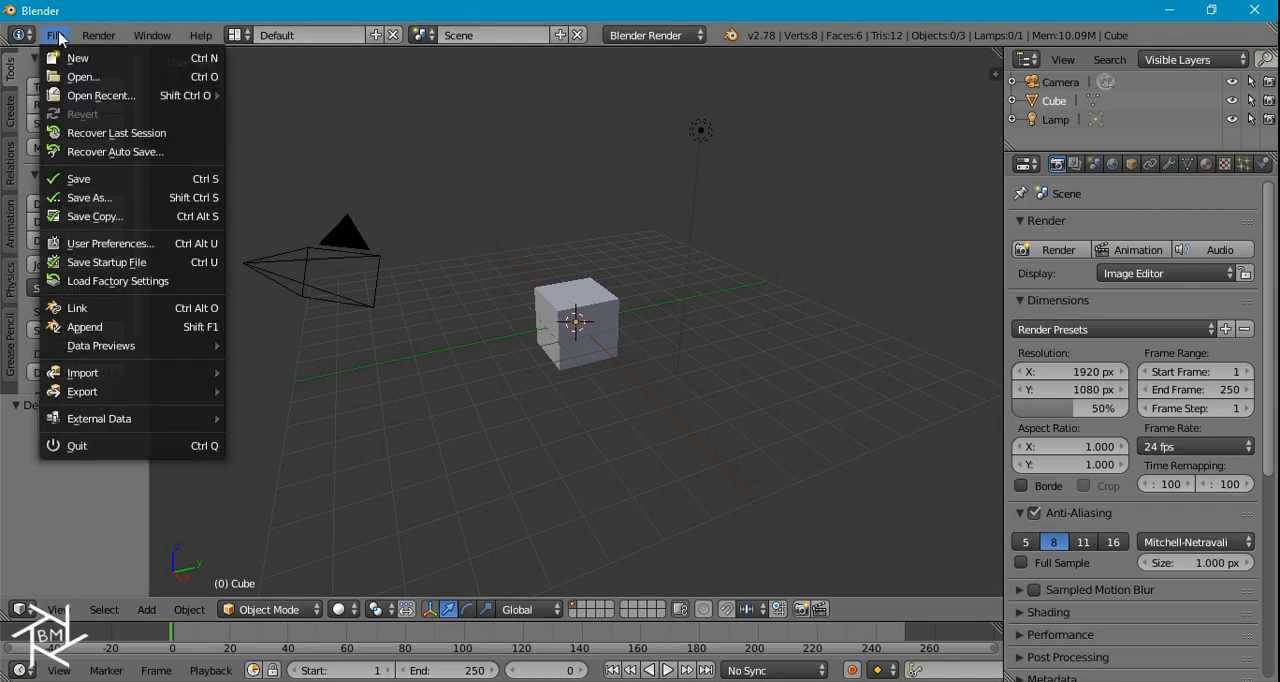
mouse_move(106, 262)
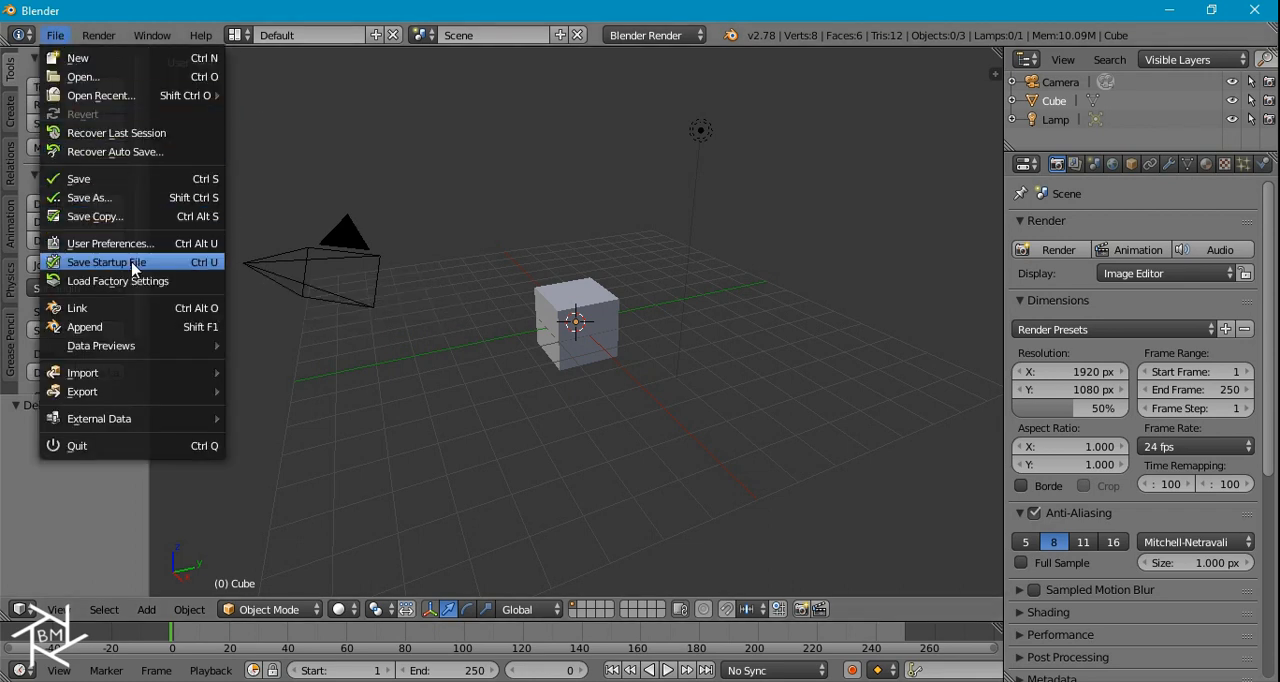
left_click(106, 260)
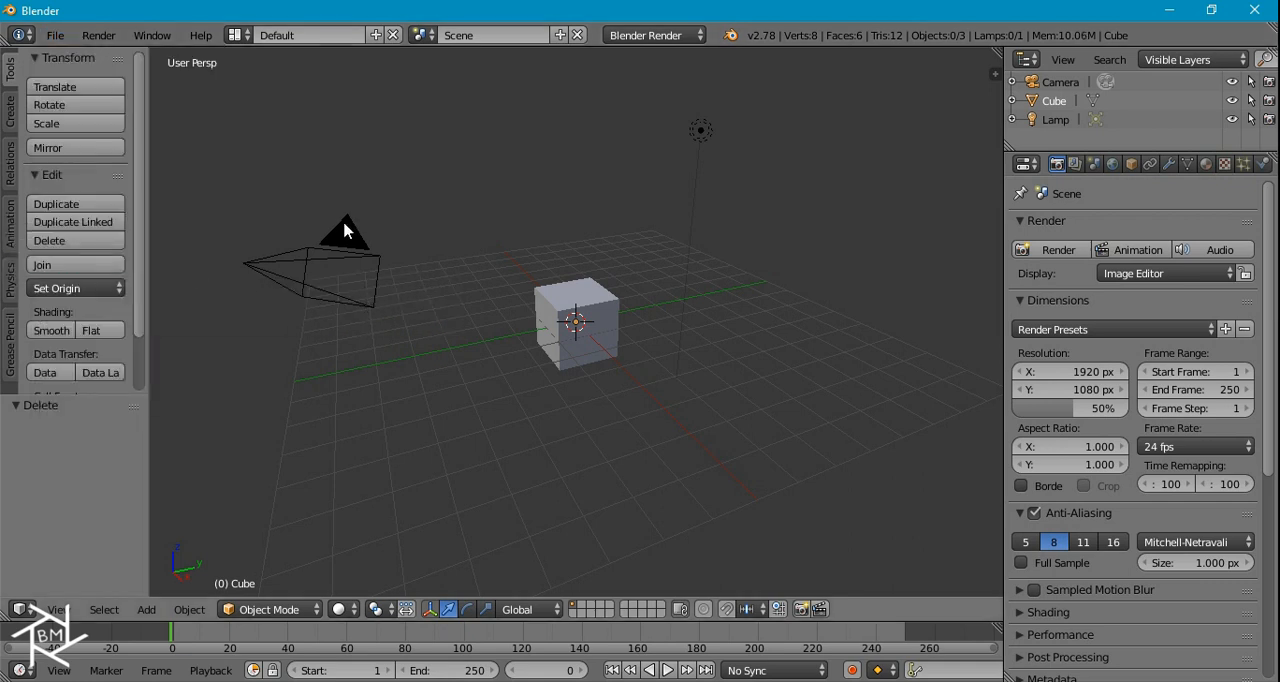
- Reload the newly saved startup file and confirm
left_click(56, 36)
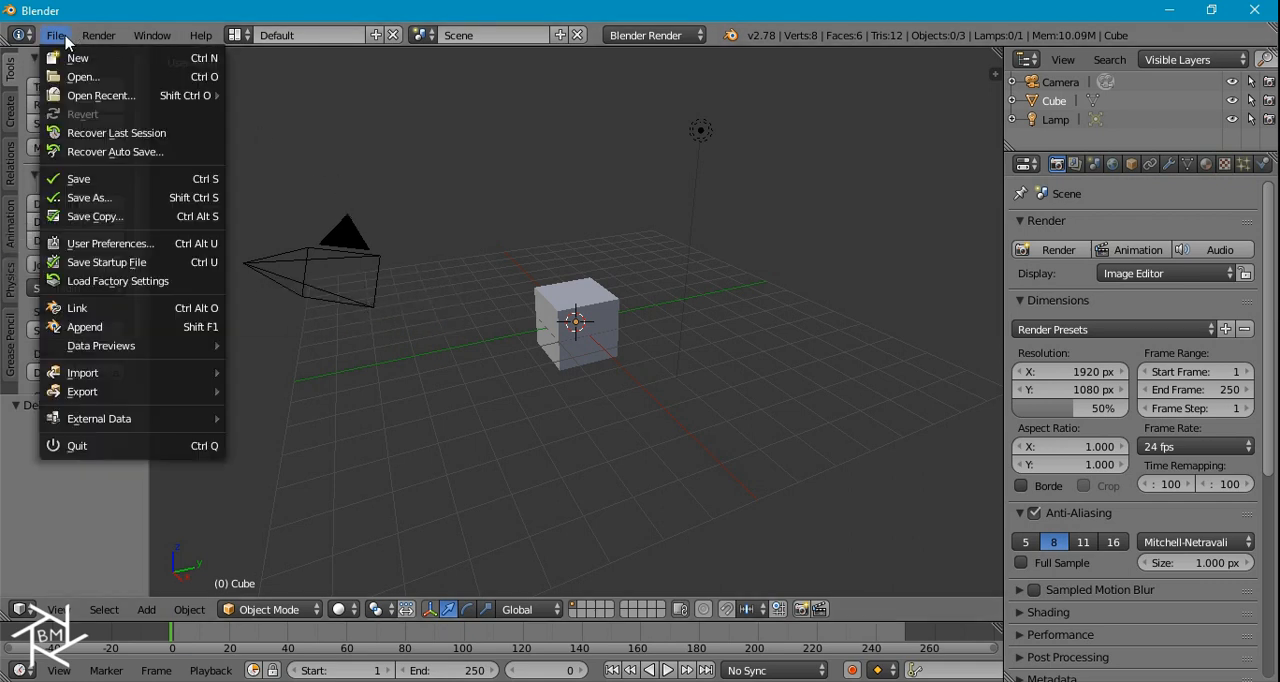
left_click(76, 56)
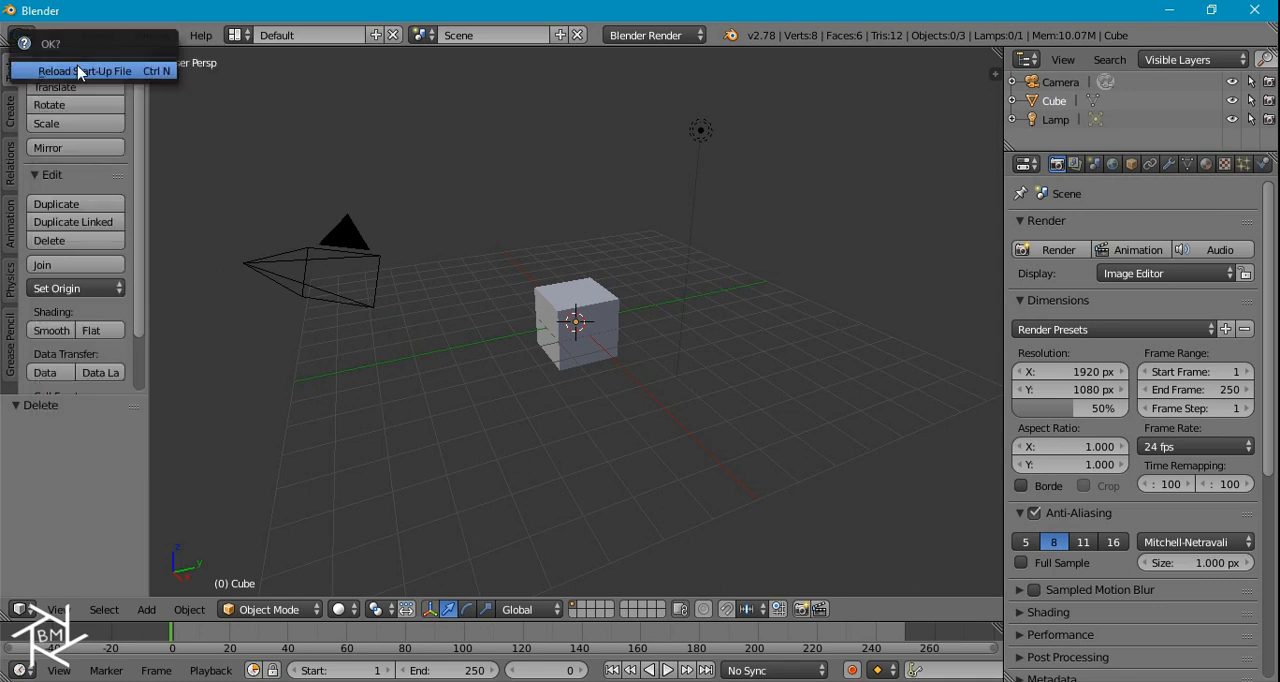
left_click(84, 70)
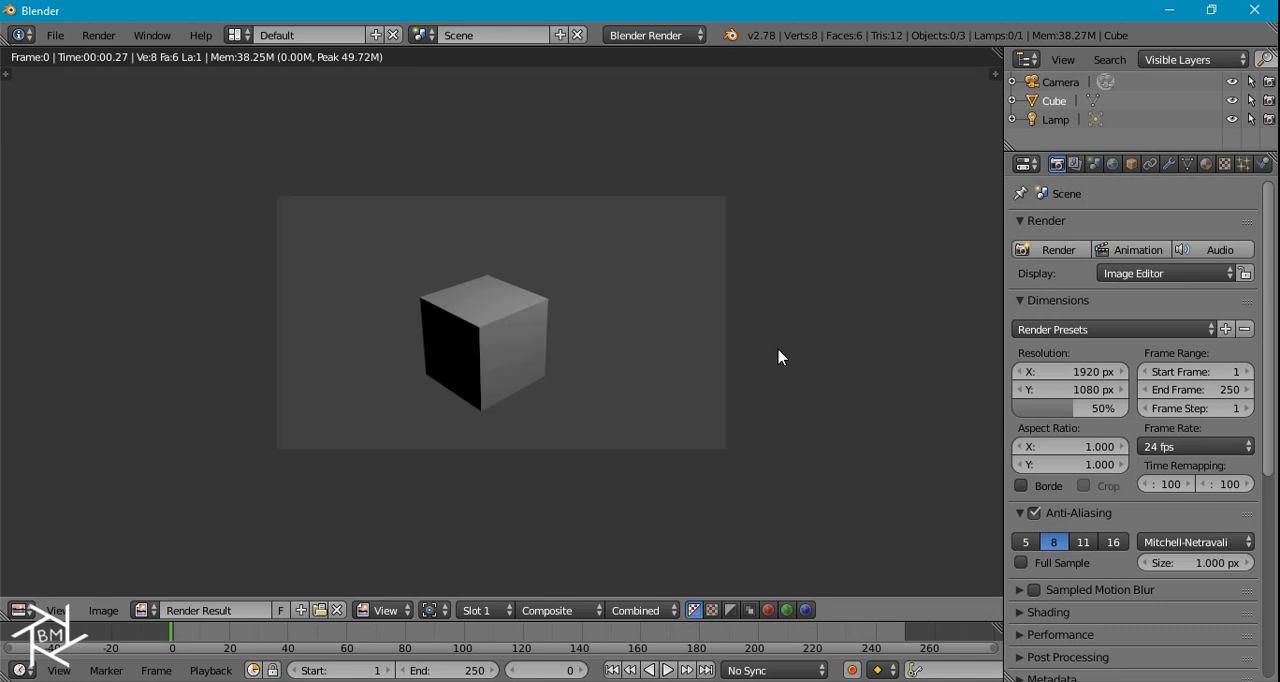
- In Compositing, add the Cinematic group between Render Layers and the outputs
left_click(310, 34)
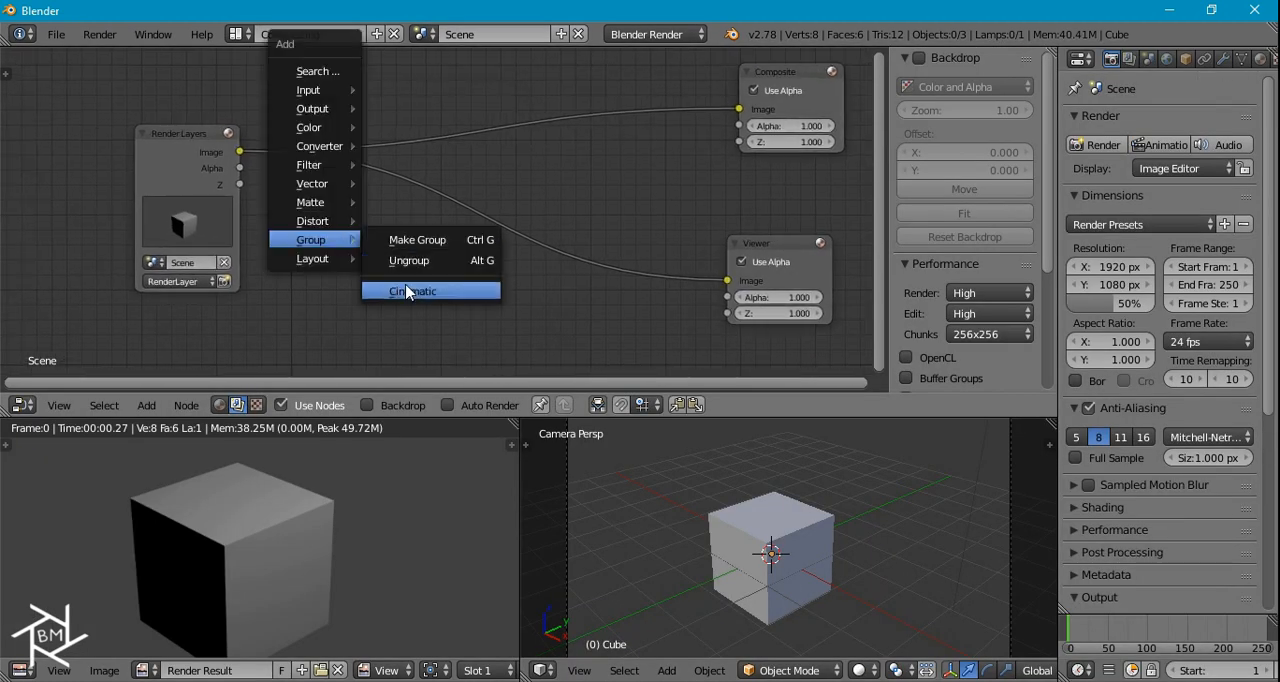
left_click(412, 292)
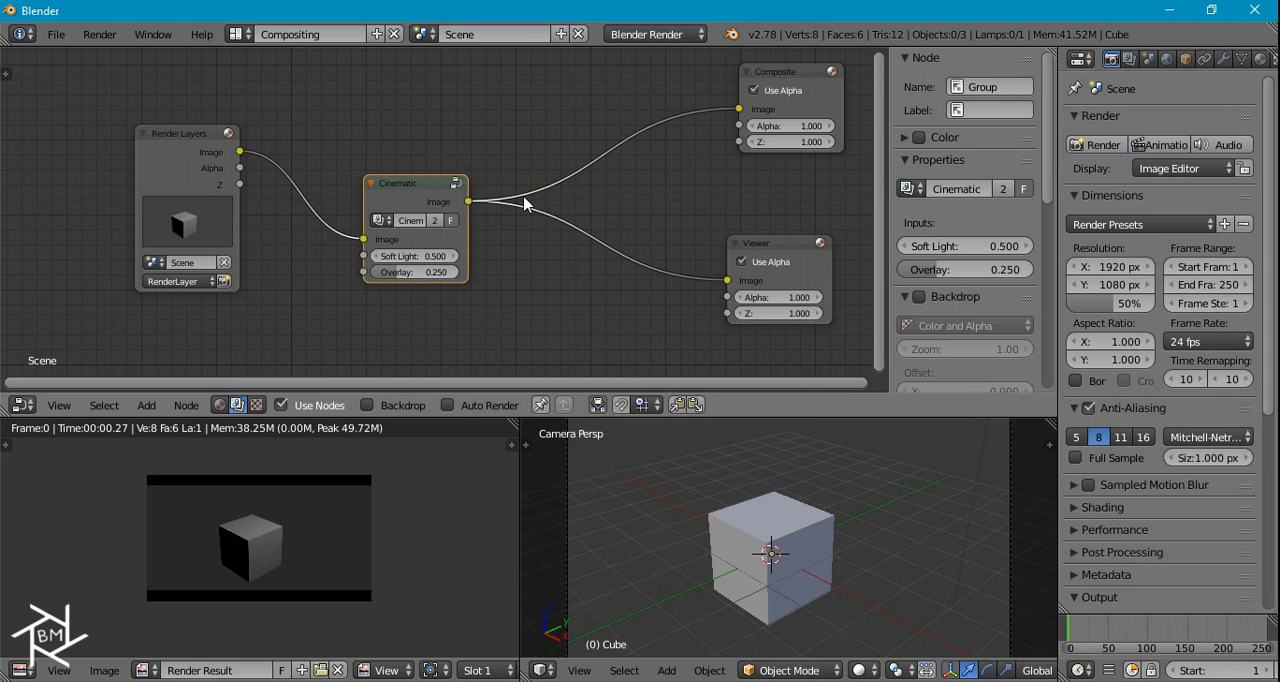
mouse_move(532, 216)
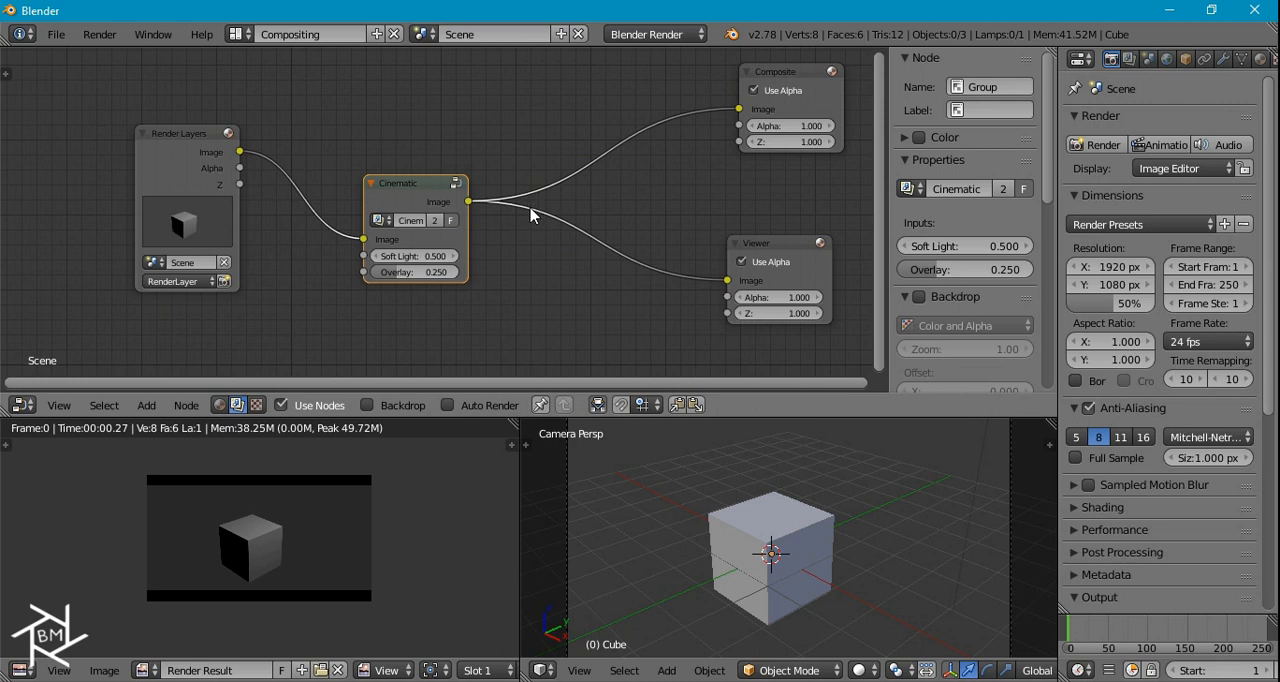